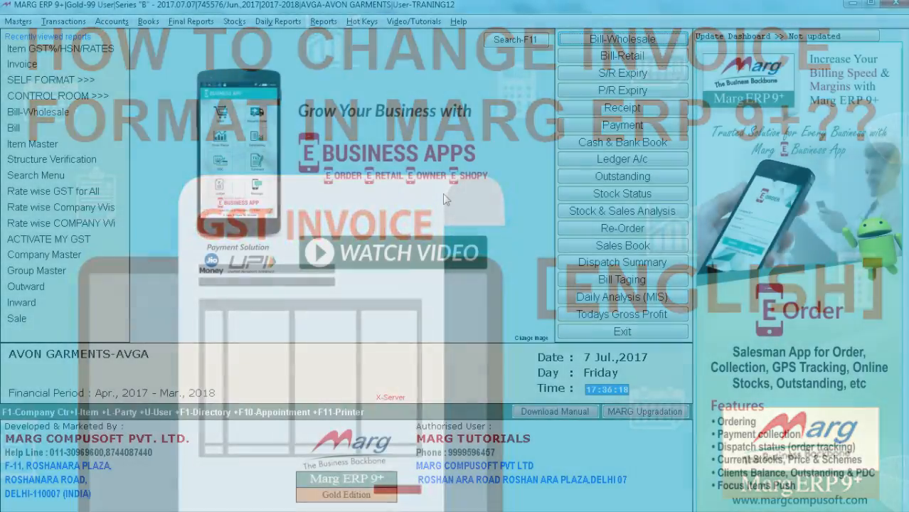
Reveal the Masters menu with the MARG Setups submenu and its Self Format options
{"action": "left_click", "coordinate": [17, 21]}
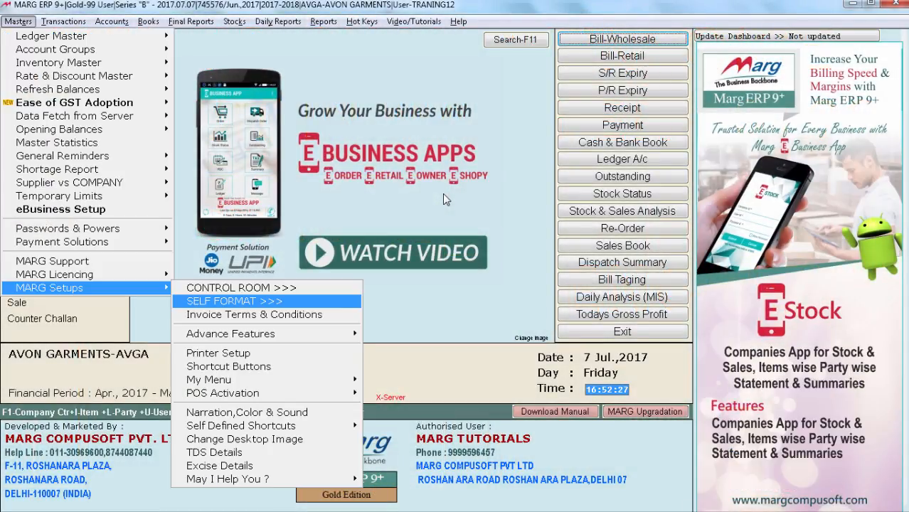
Go through Self Format to the Default Invoice Formats table listing invoice types set to GUI
{"action": "left_click", "coordinate": [236, 302]}
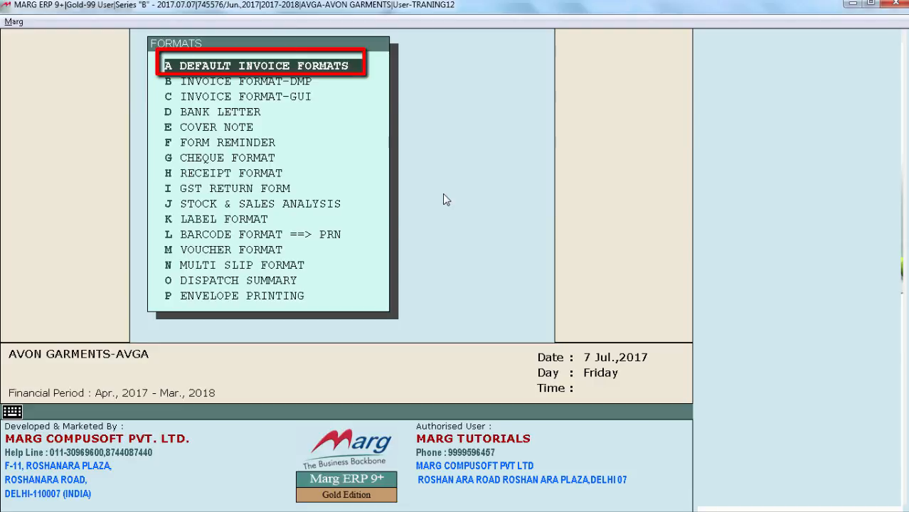
{"action": "left_click", "coordinate": [261, 65]}
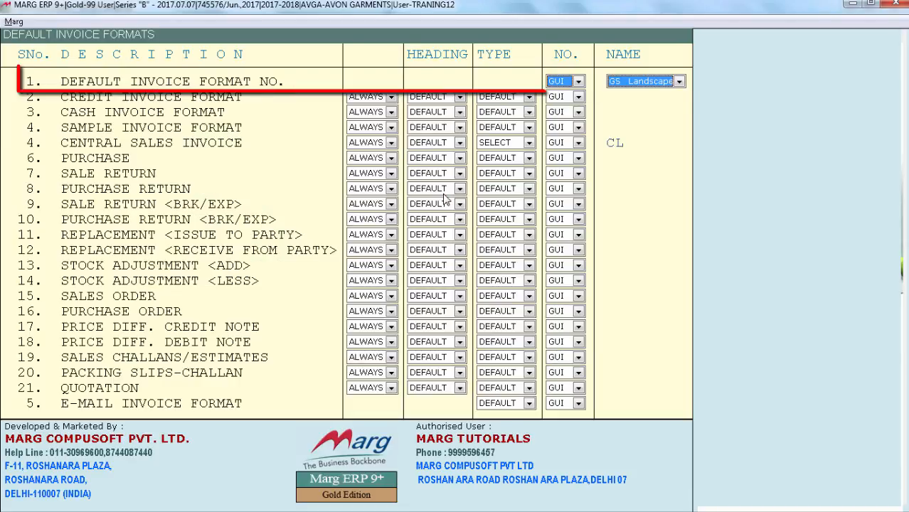